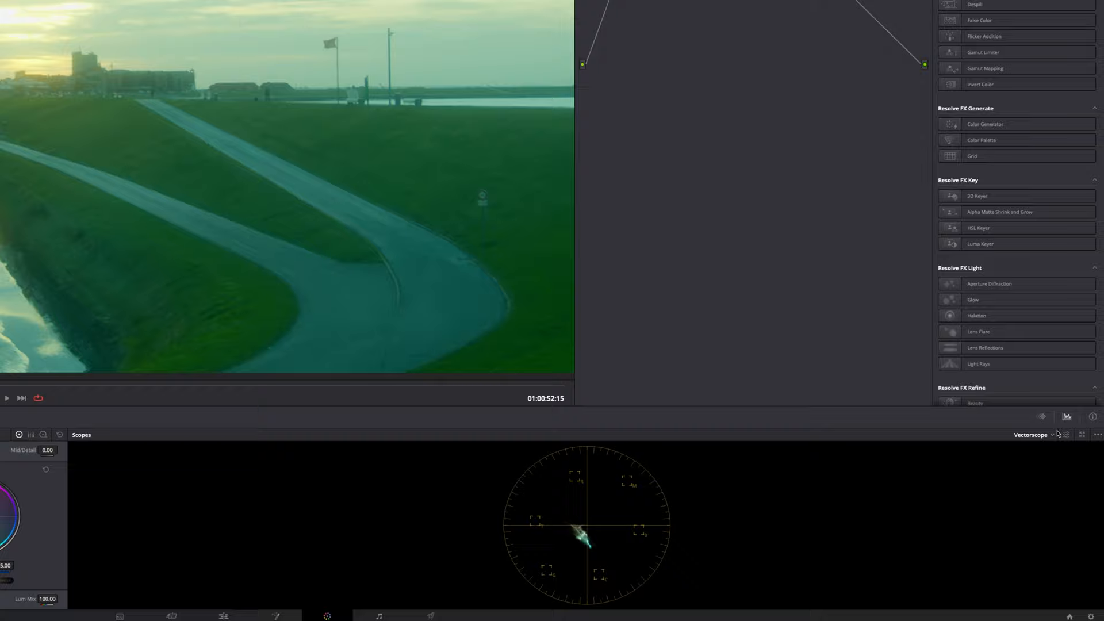
Step: Drag the Offset wheel toward green/yellow to neutralise the night clip's purple cast
left_click(1032, 434)
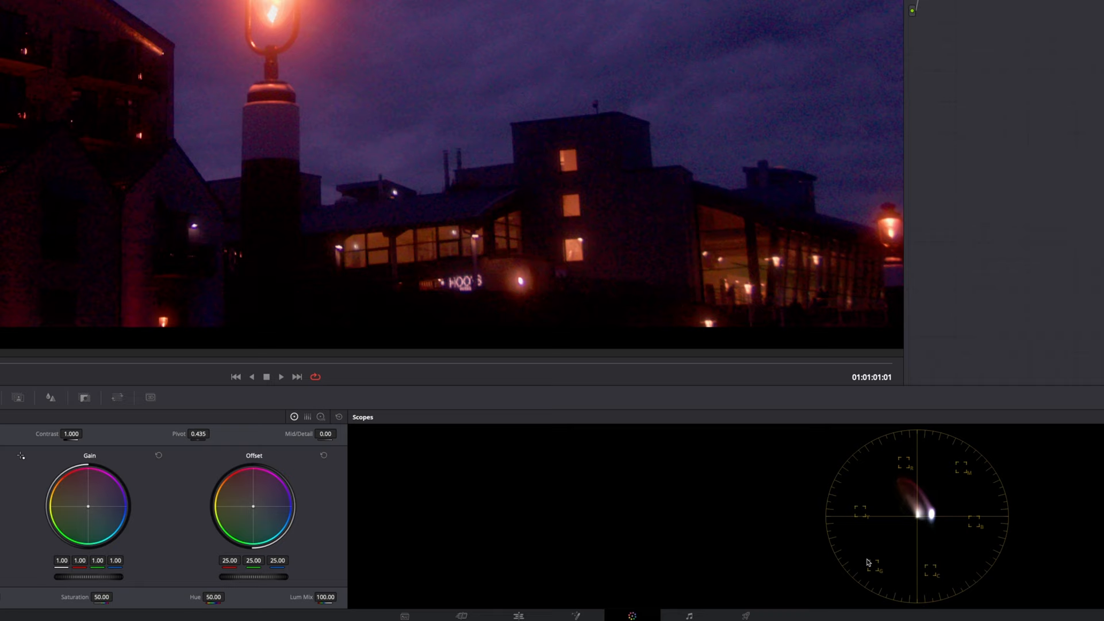
left_click_drag(253, 505, 247, 511)
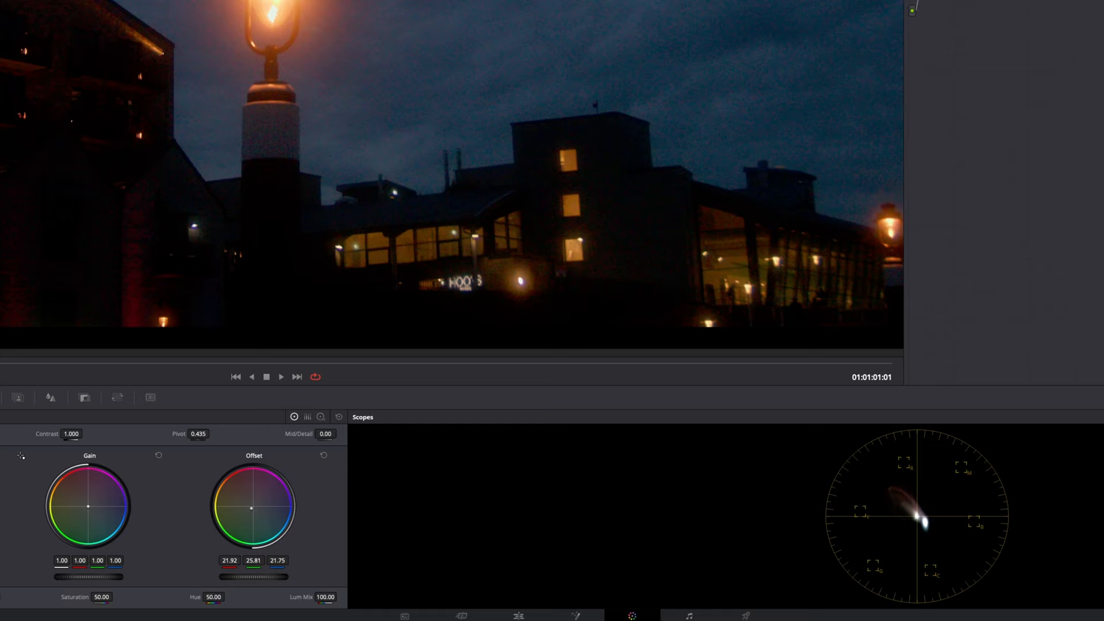